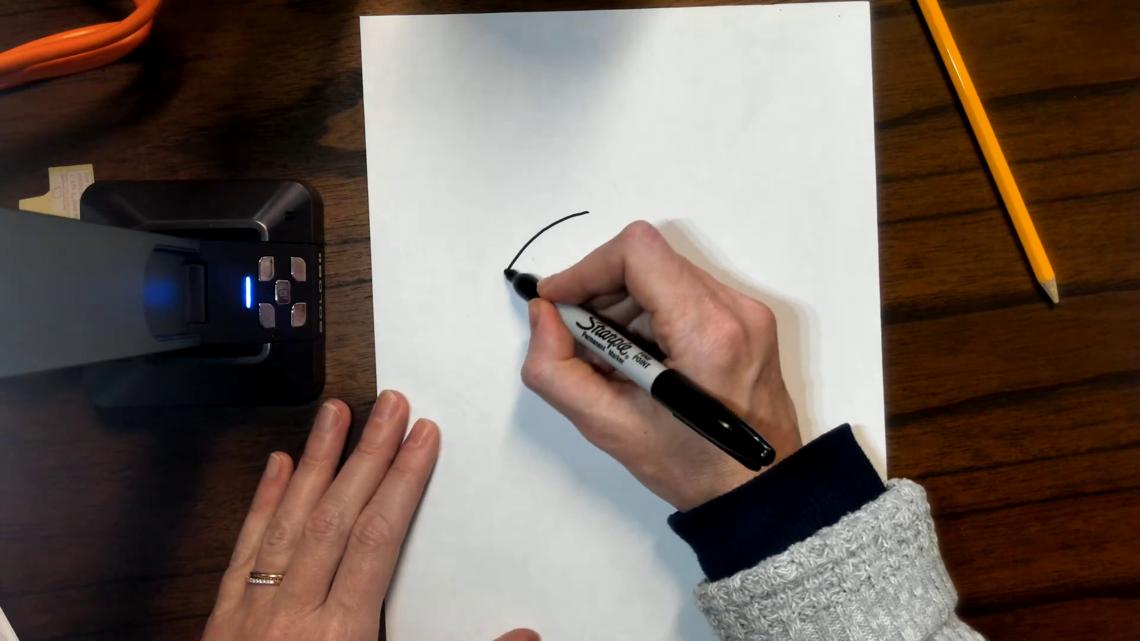
- Draw the curved top of the round head outline in black marker
left_click_drag(575, 218, 502, 396)
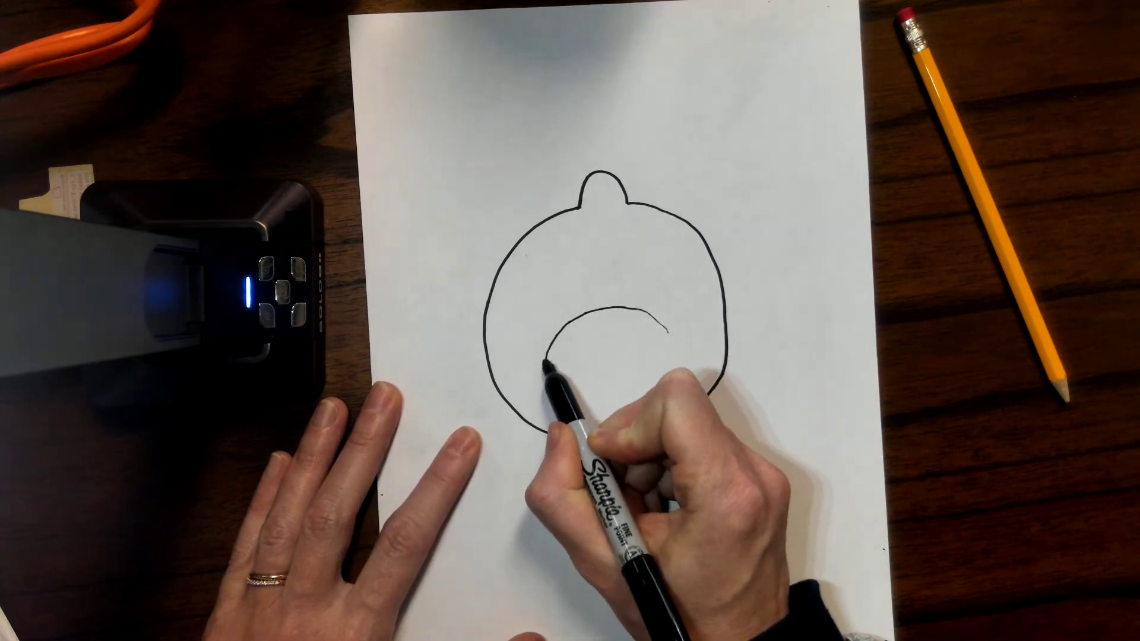
- Draw the curved upper edge of the mouth inside the head outline
left_click_drag(553, 363, 633, 415)
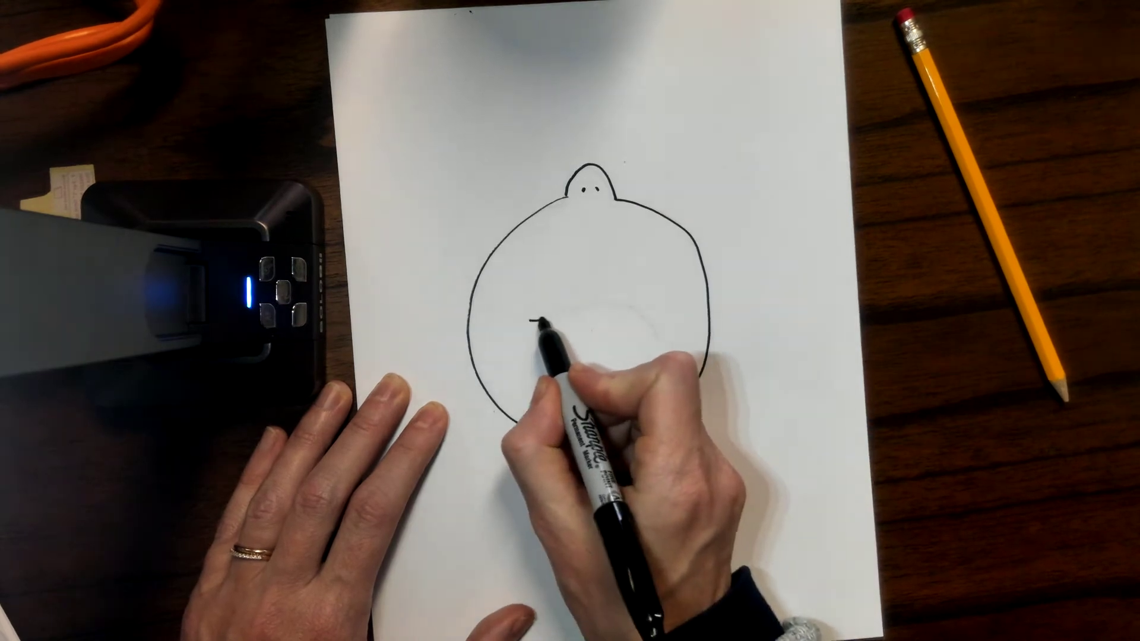
- Draw the flat top line of the wide mouth inside the second head
left_click_drag(531, 313, 662, 313)
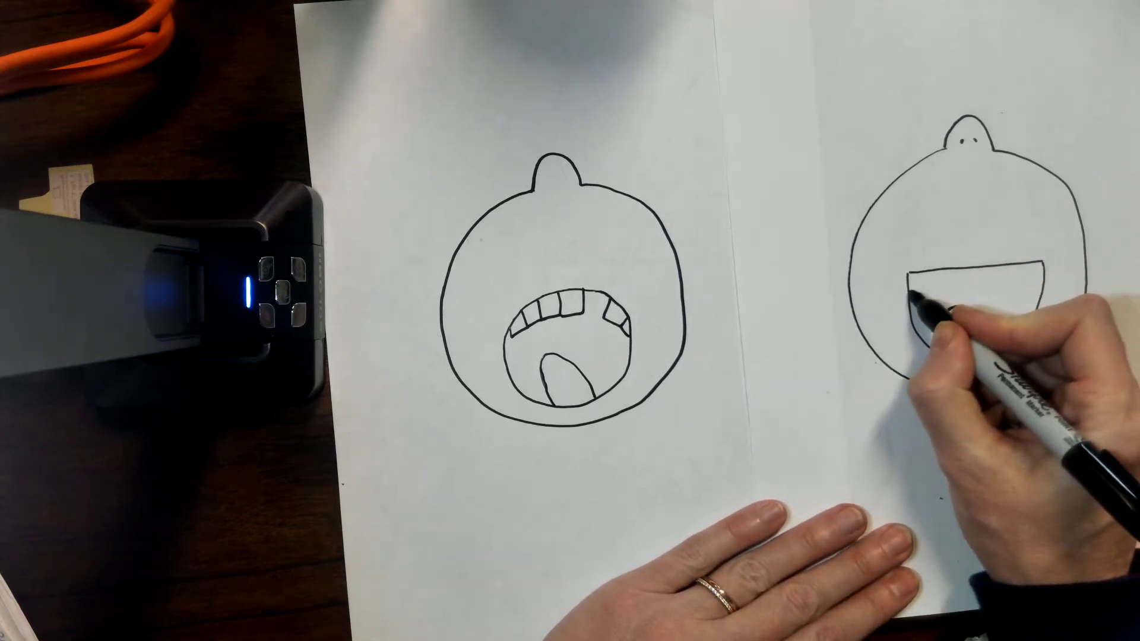
- Draw the row of upper teeth inside the second head's rectangular mouth
left_click_drag(930, 305, 996, 276)
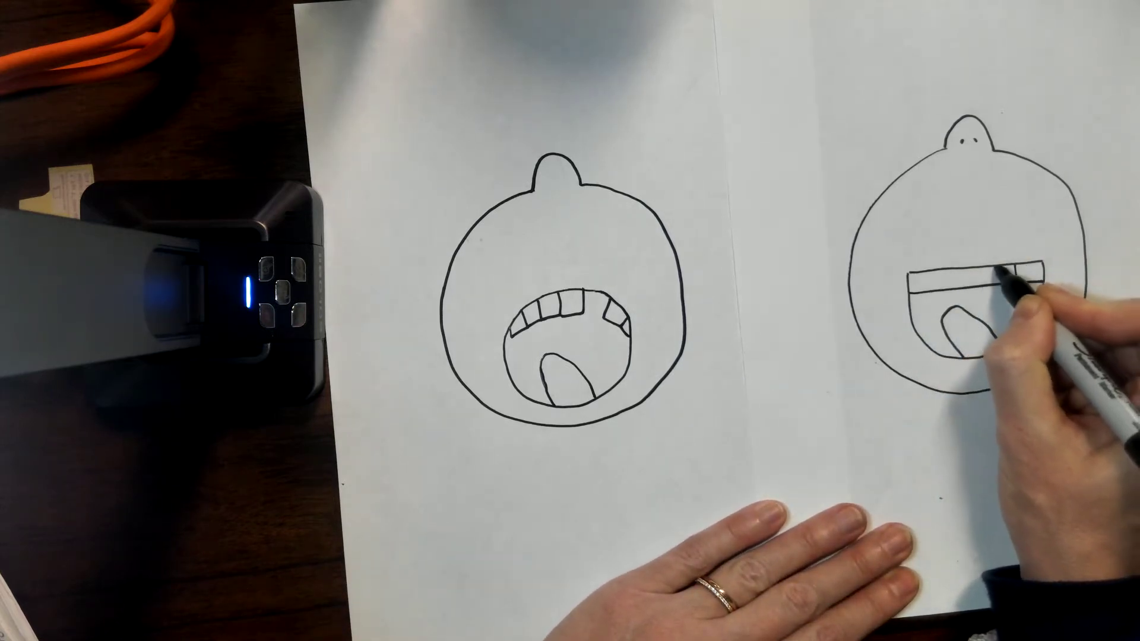